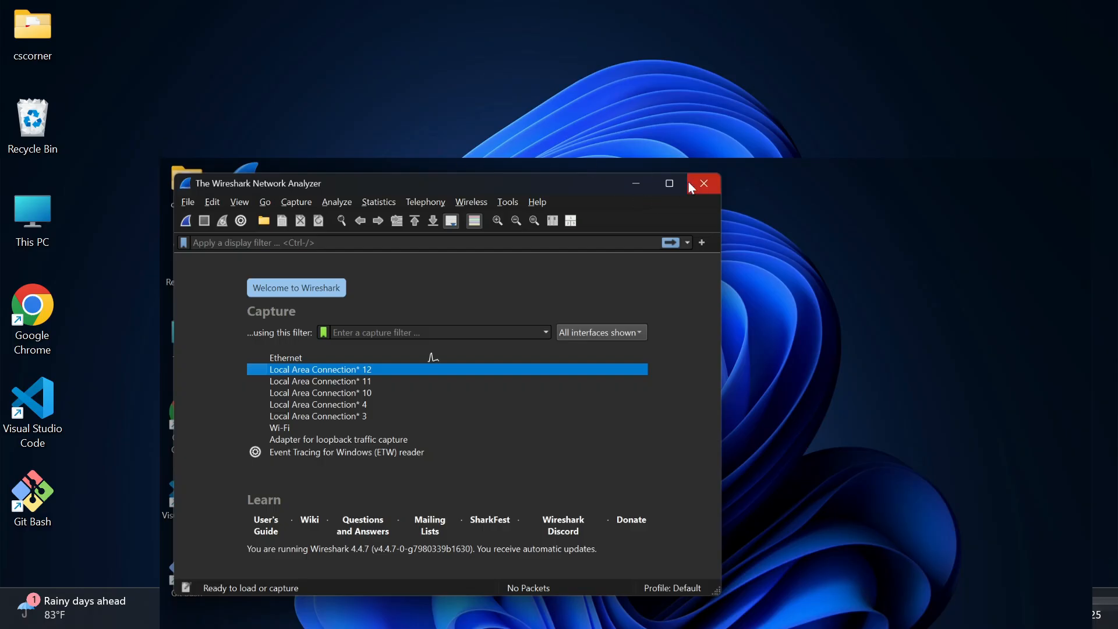
Close the running Wireshark window to return to the desktop.
left_click(668, 183)
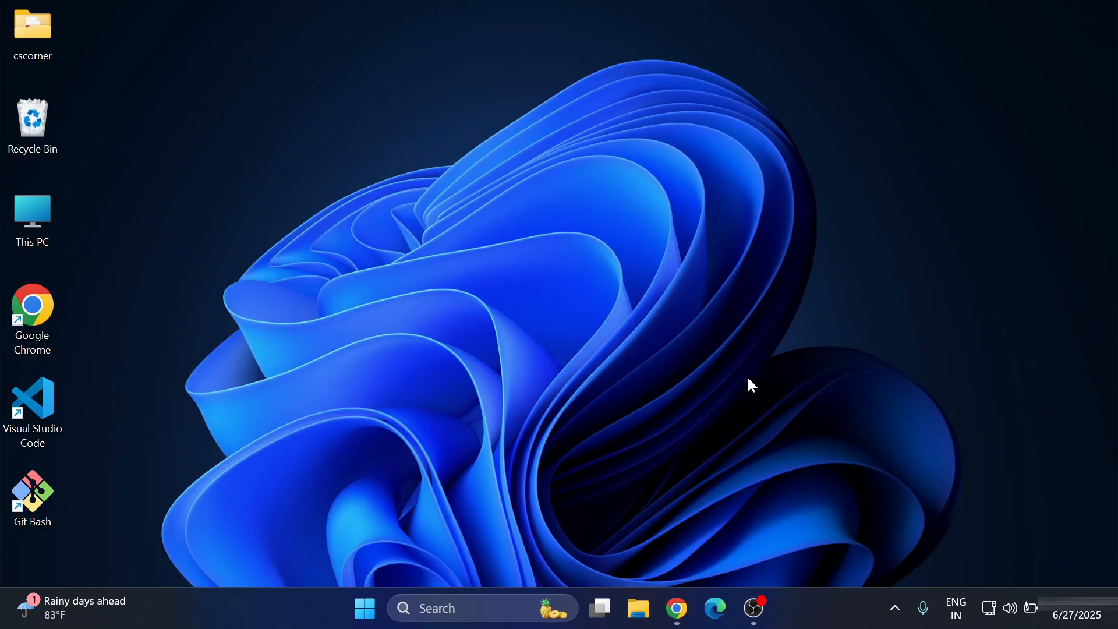
mouse_move(710, 549)
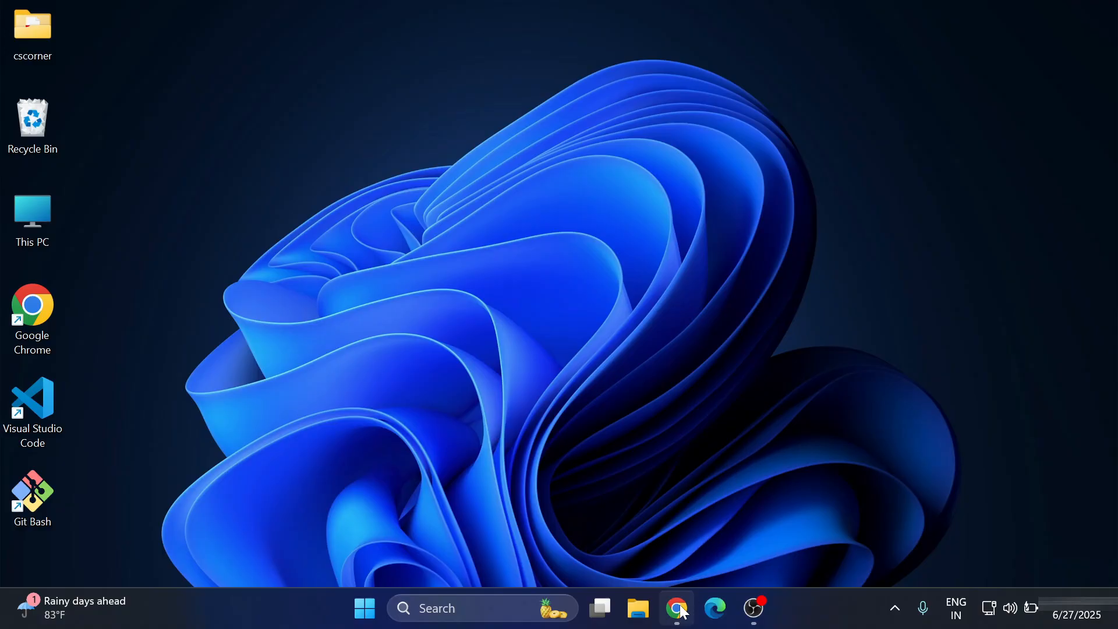
Google 'wireshark download' in Chrome and open the wireshark.org download page.
left_click(676, 608)
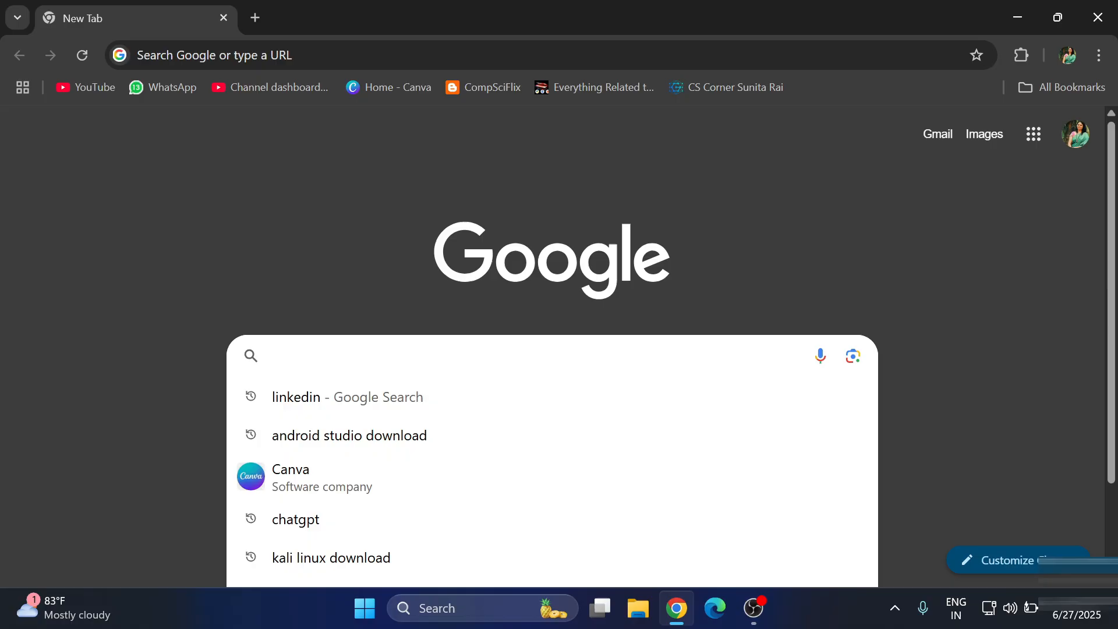
type("wireshark download")
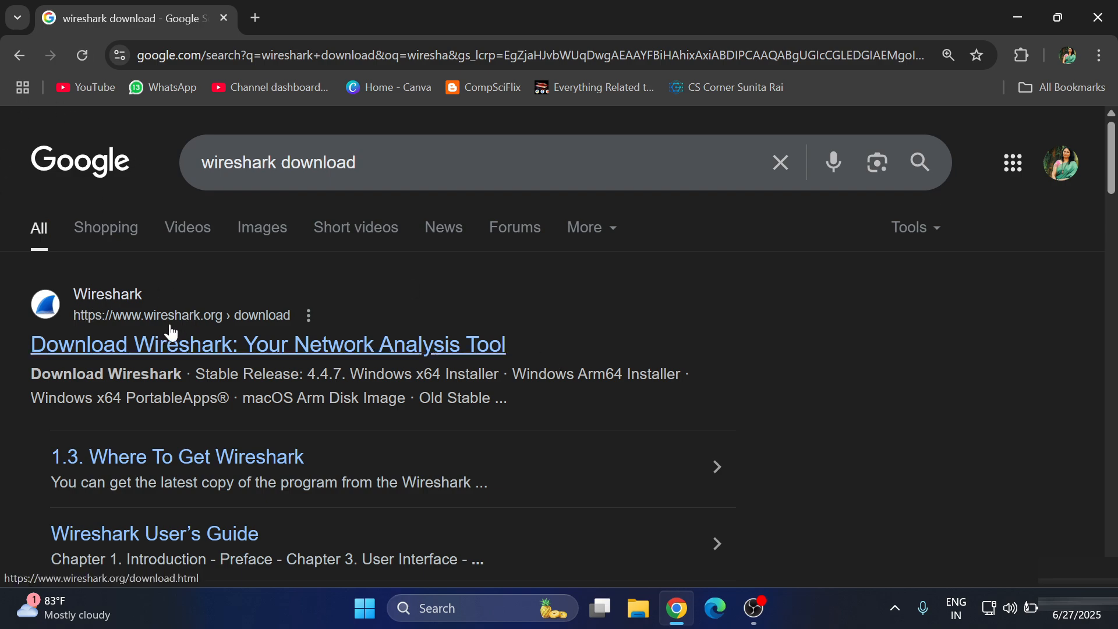
left_click(267, 344)
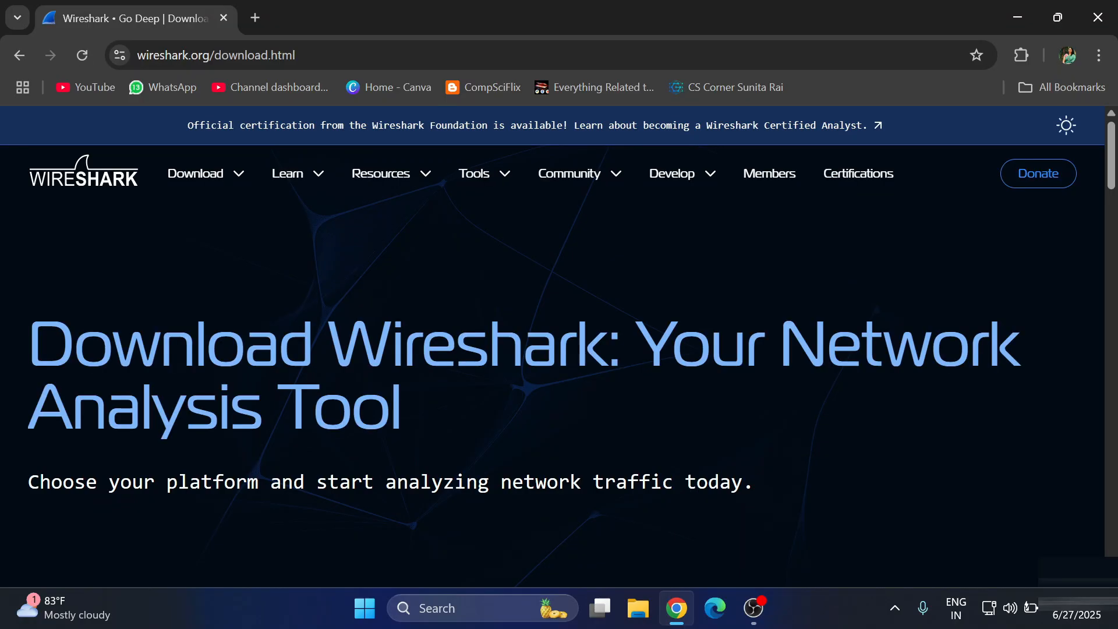
Download the stable 4.4.7 Windows x64 installer and launch it from Chrome's downloads.
scroll("down", 3)
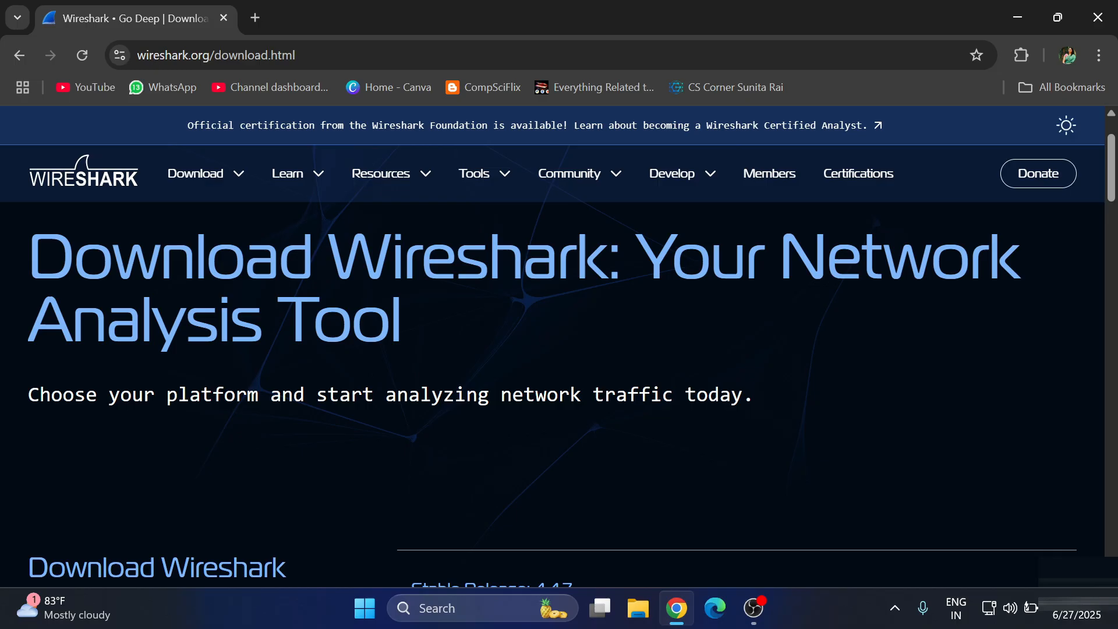
scroll("down", 3)
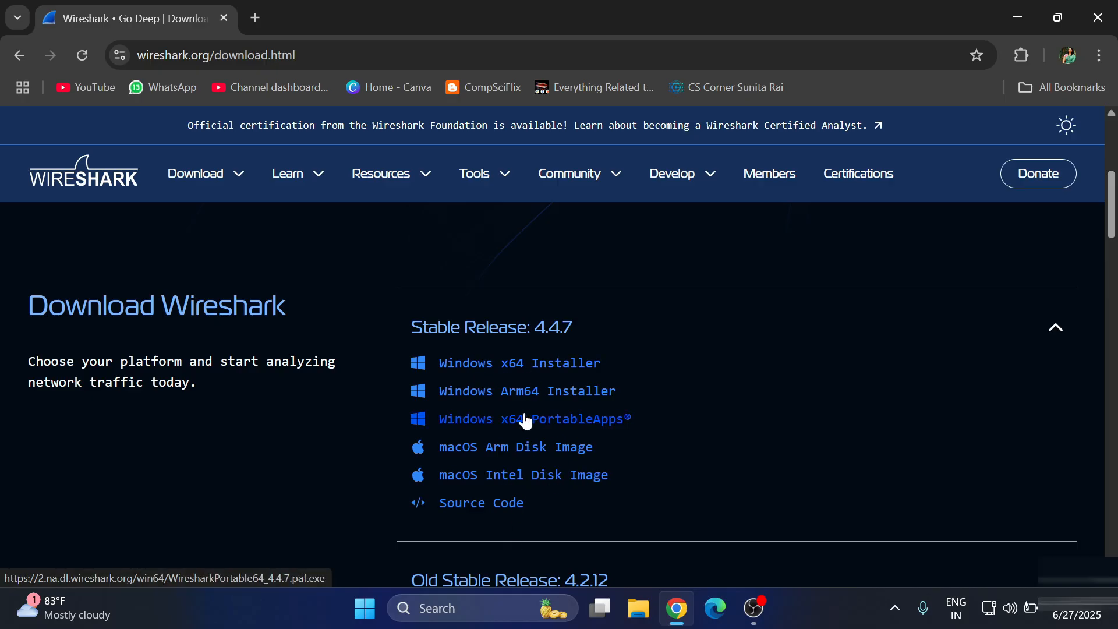
mouse_move(527, 375)
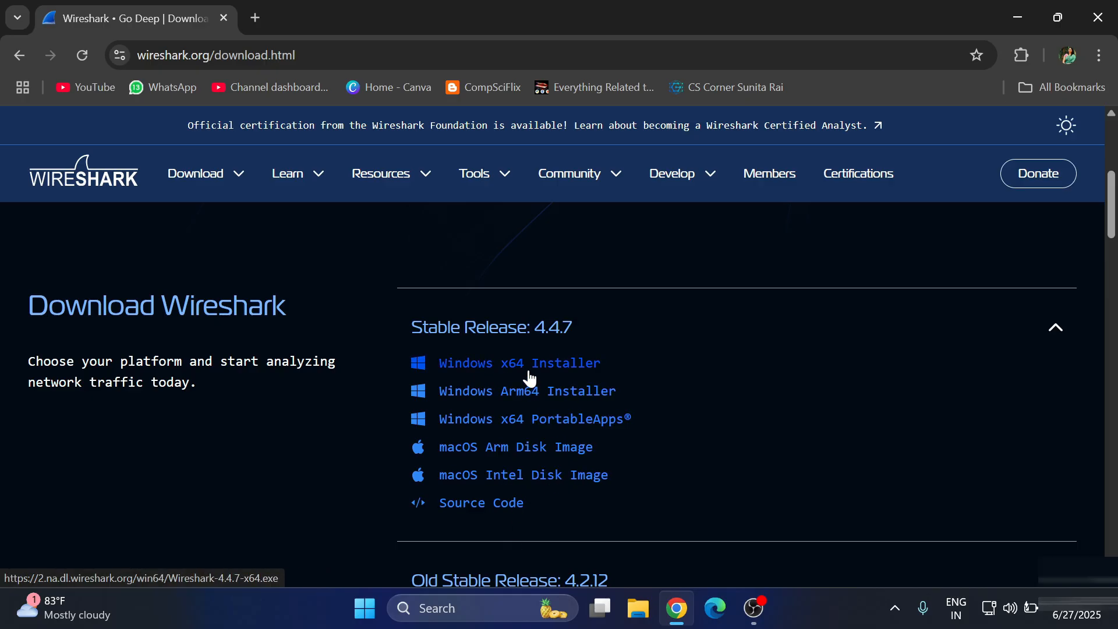
left_click(519, 363)
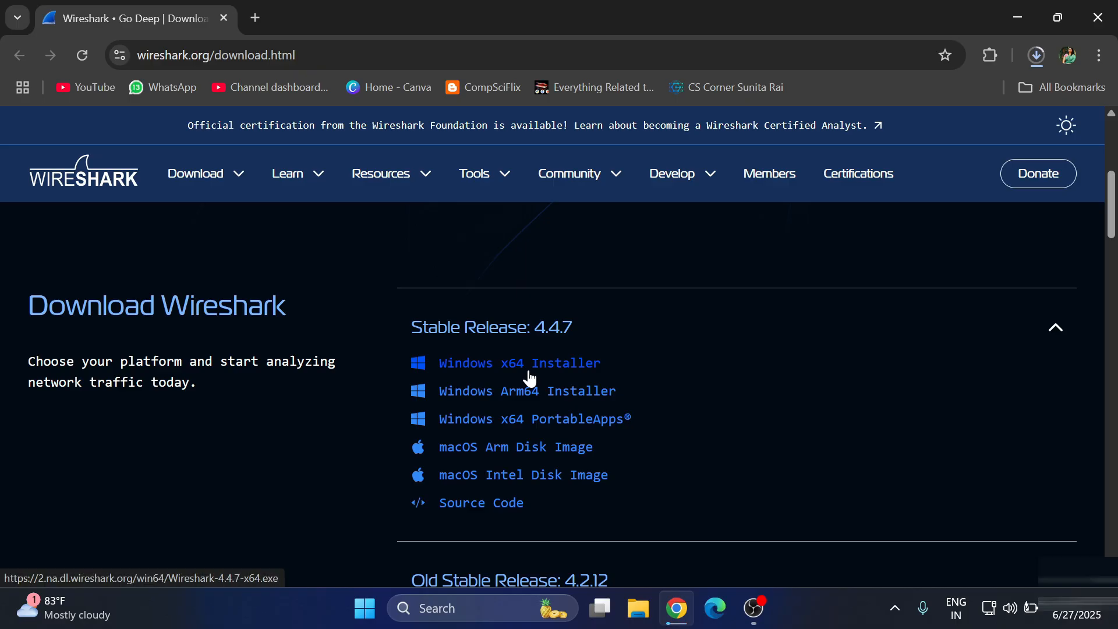
left_click(519, 363)
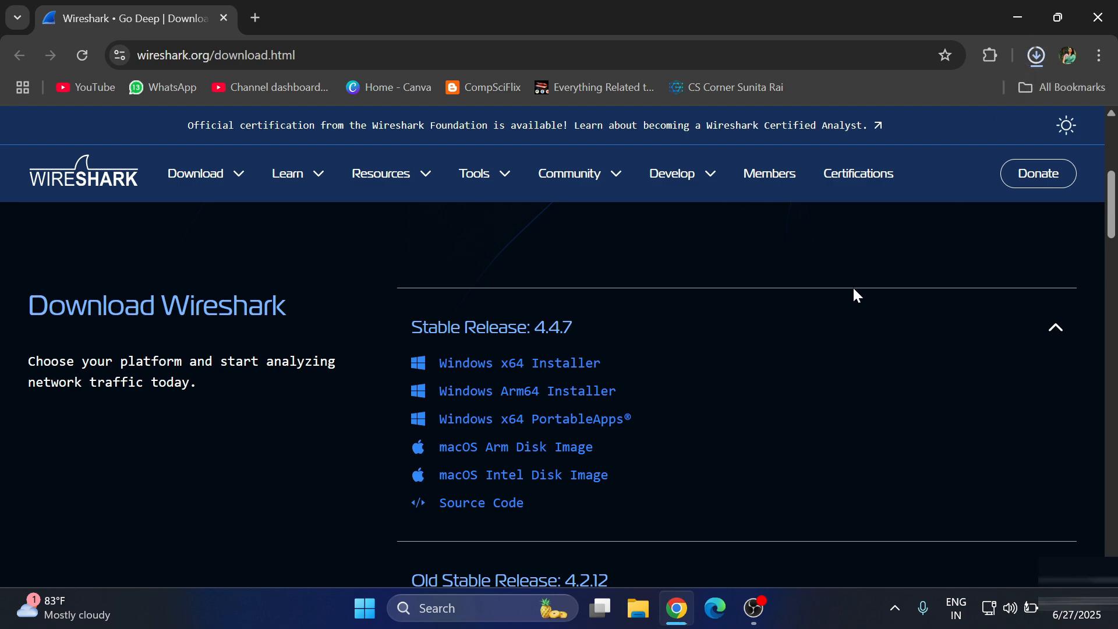
mouse_move(862, 298)
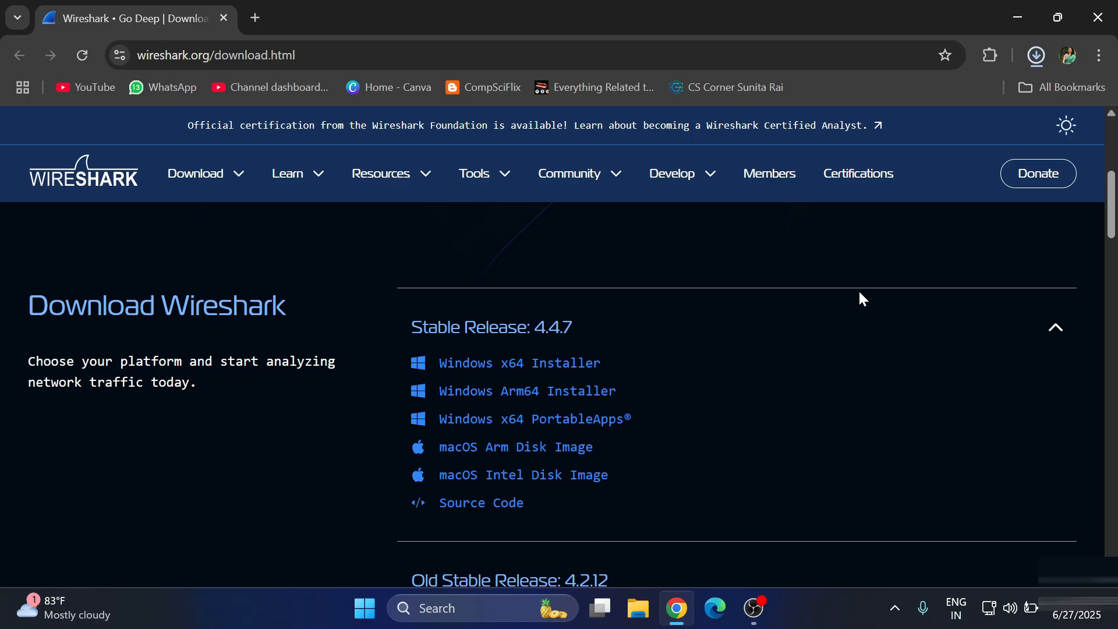
left_click(1035, 55)
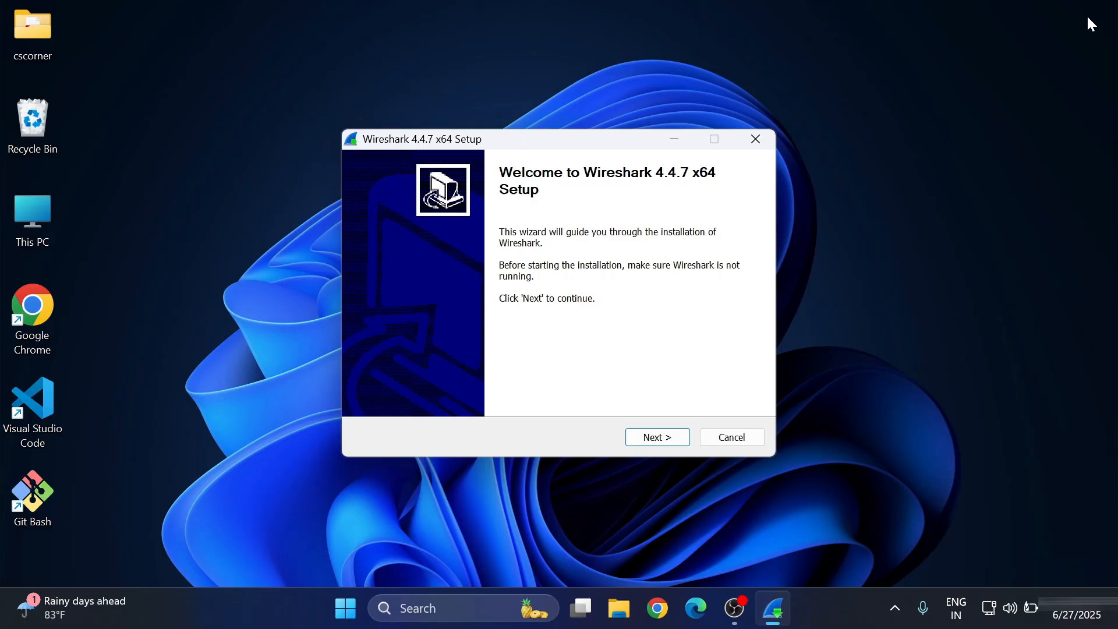
mouse_move(636, 350)
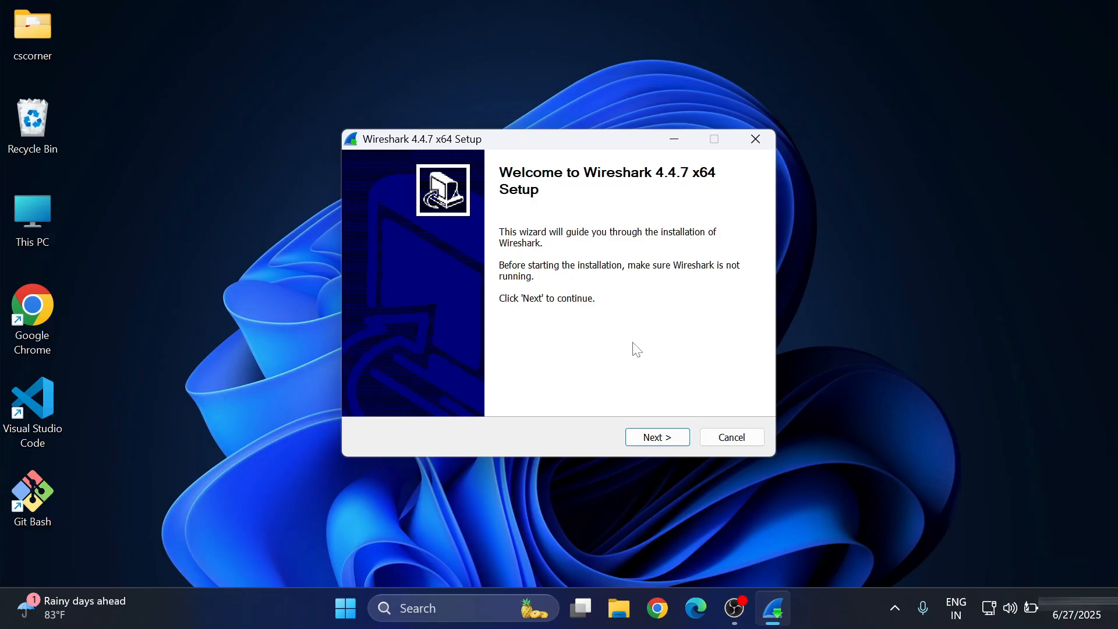
Pass the welcome, GPL license and donation pages, then review the default components list.
left_click(656, 437)
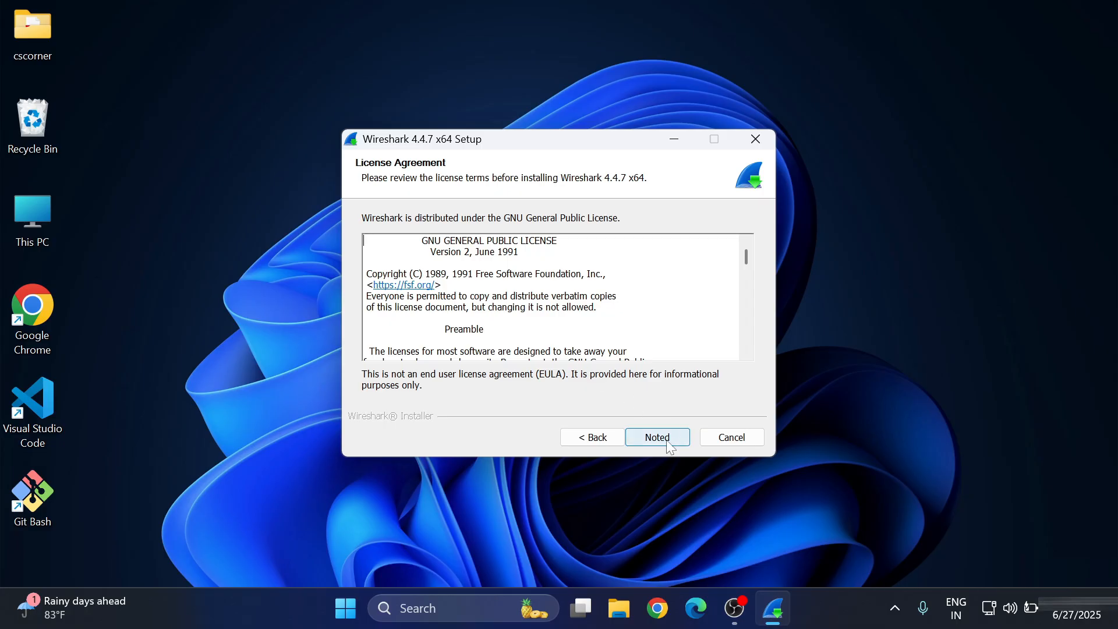
left_click(657, 437)
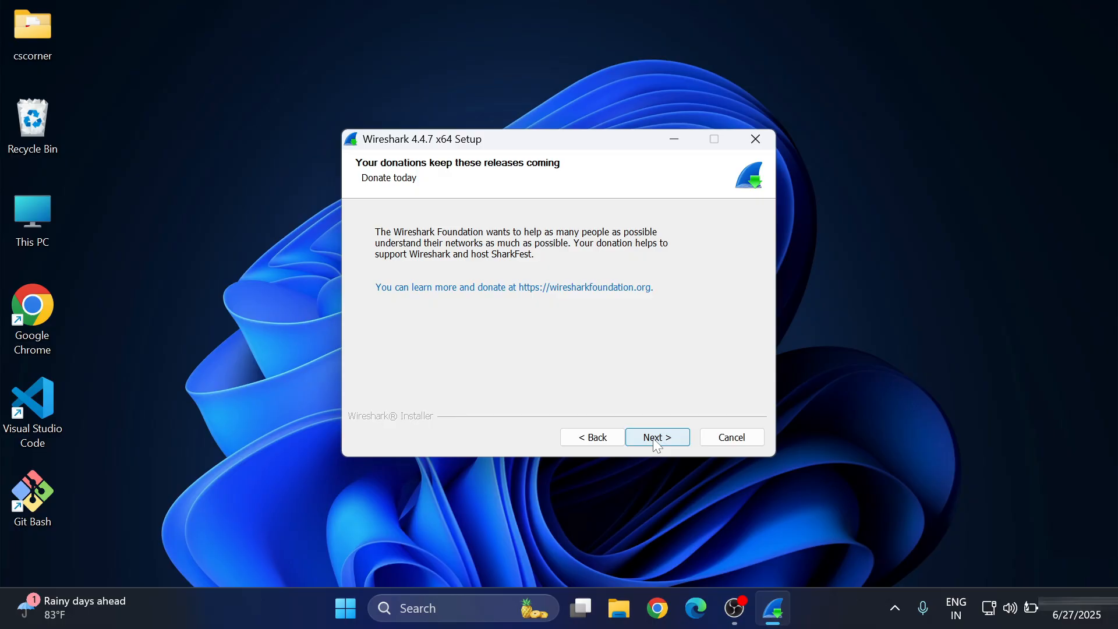
left_click(657, 436)
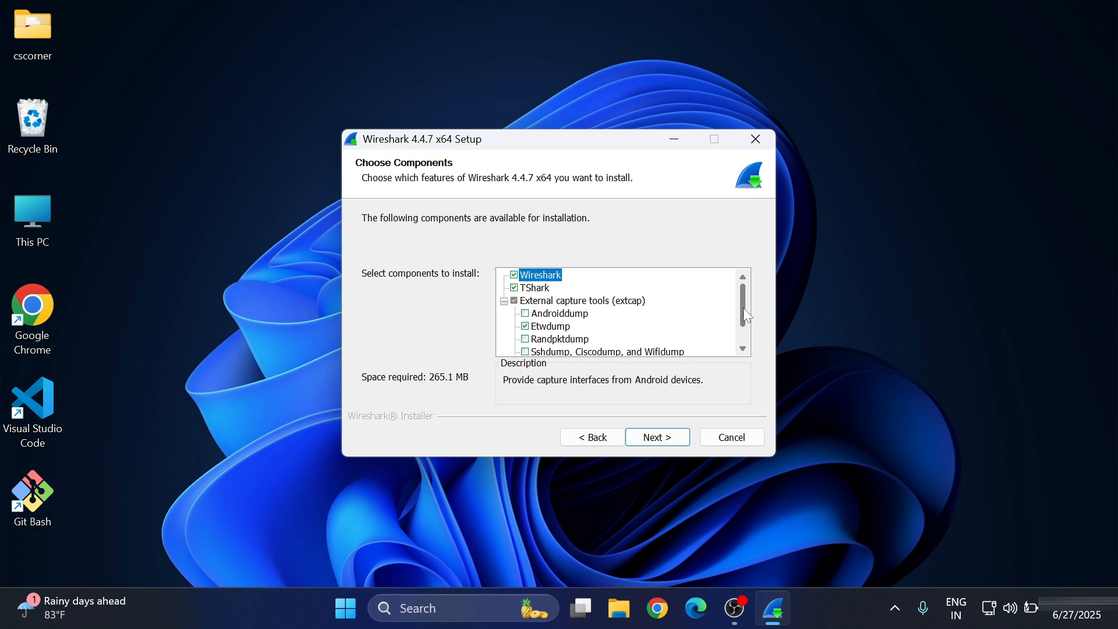
scroll("down", 3)
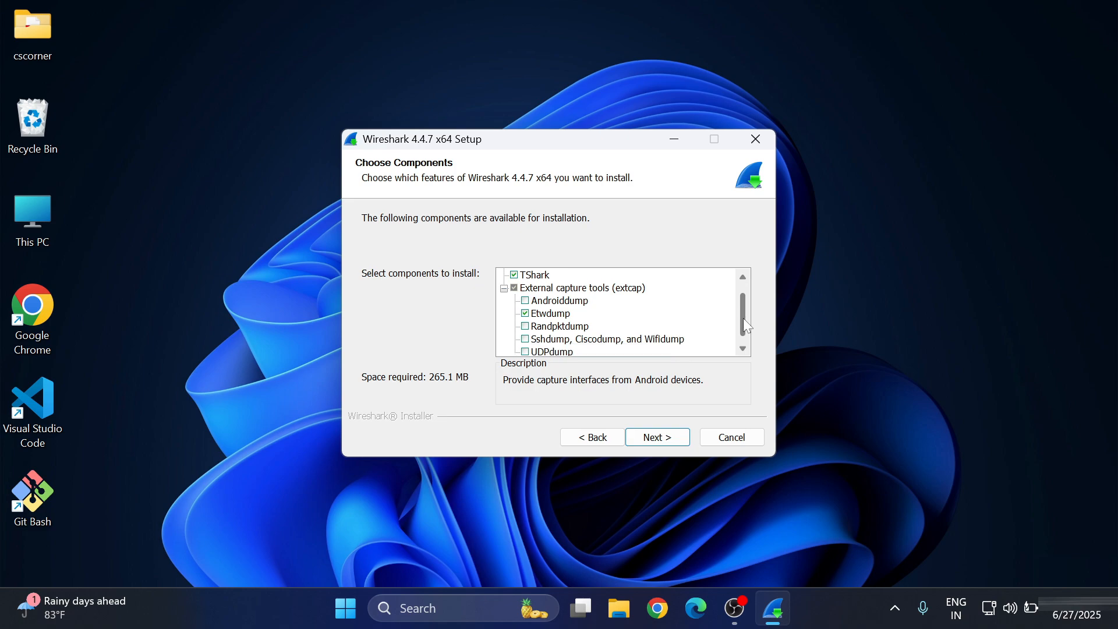
scroll("down", 3)
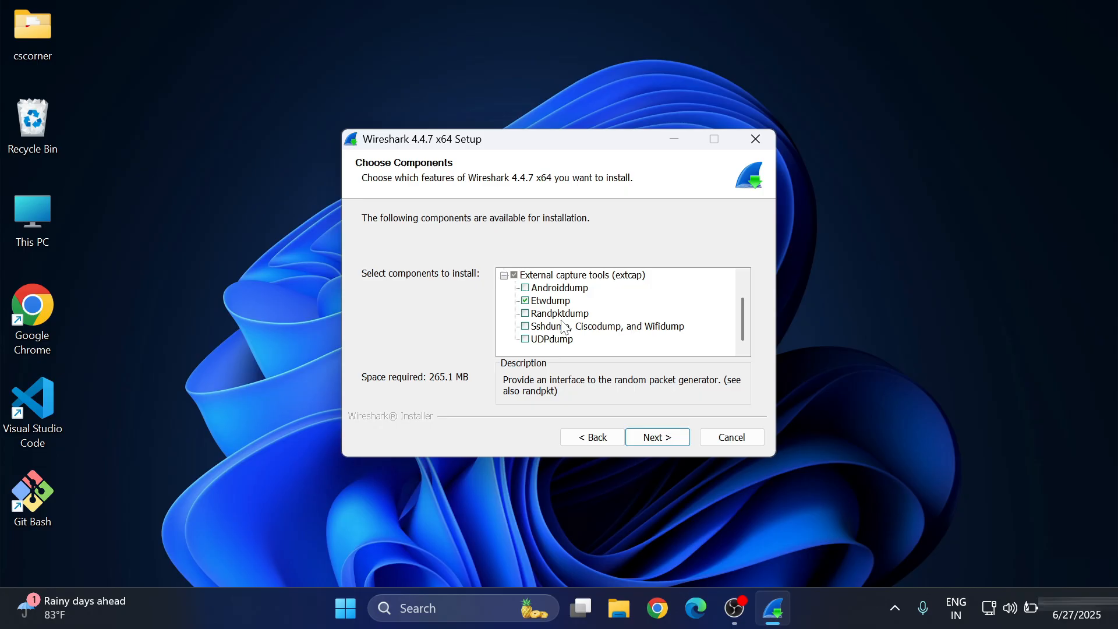
mouse_move(553, 339)
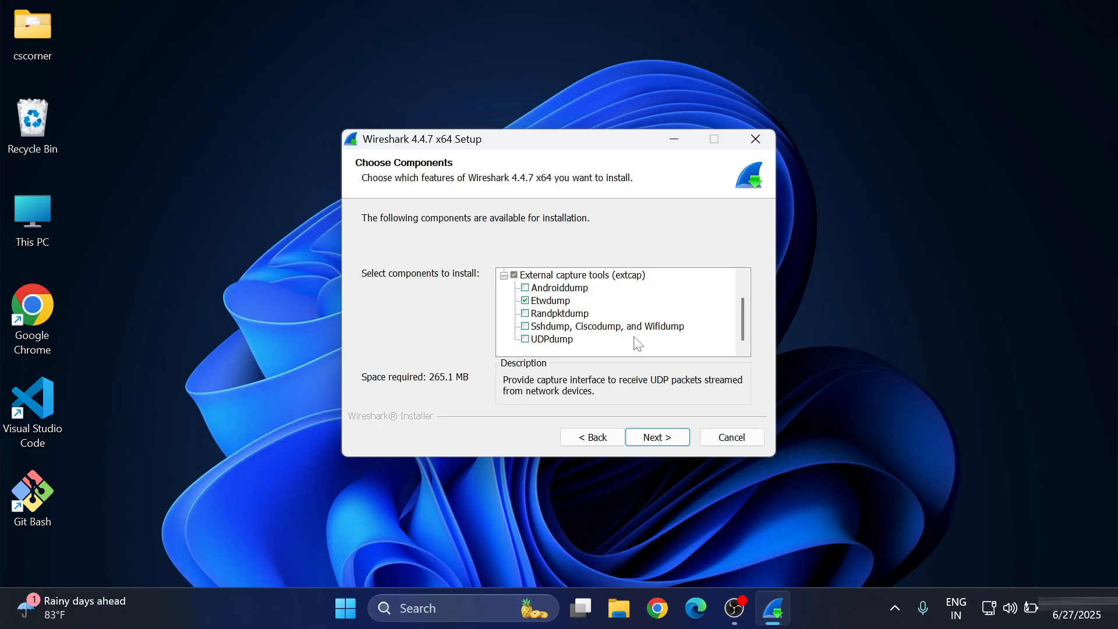
mouse_move(584, 341)
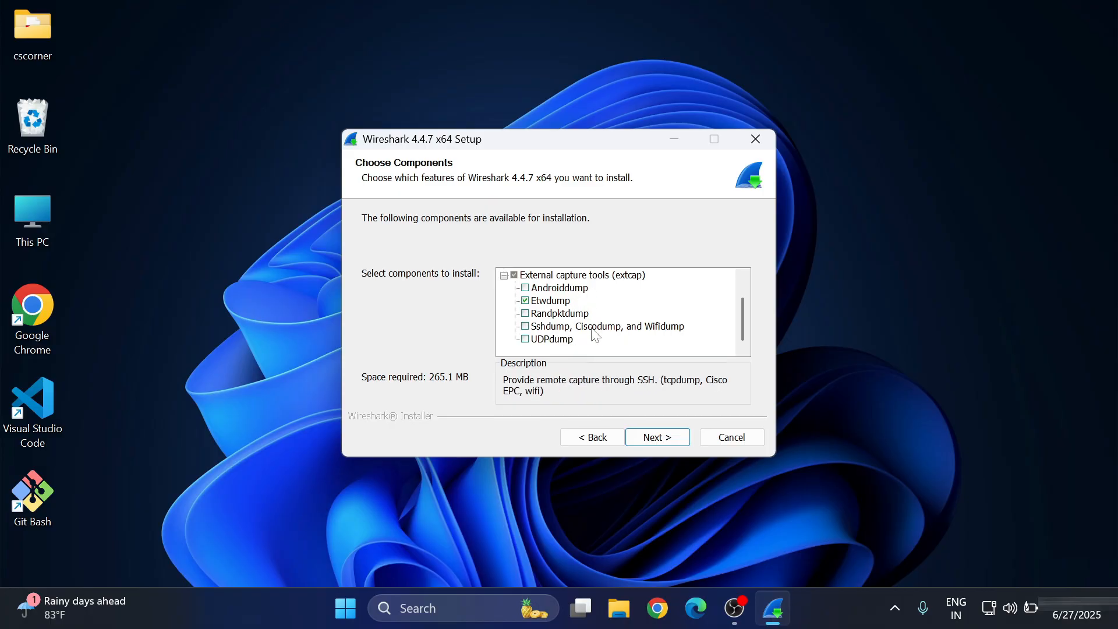
mouse_move(663, 412)
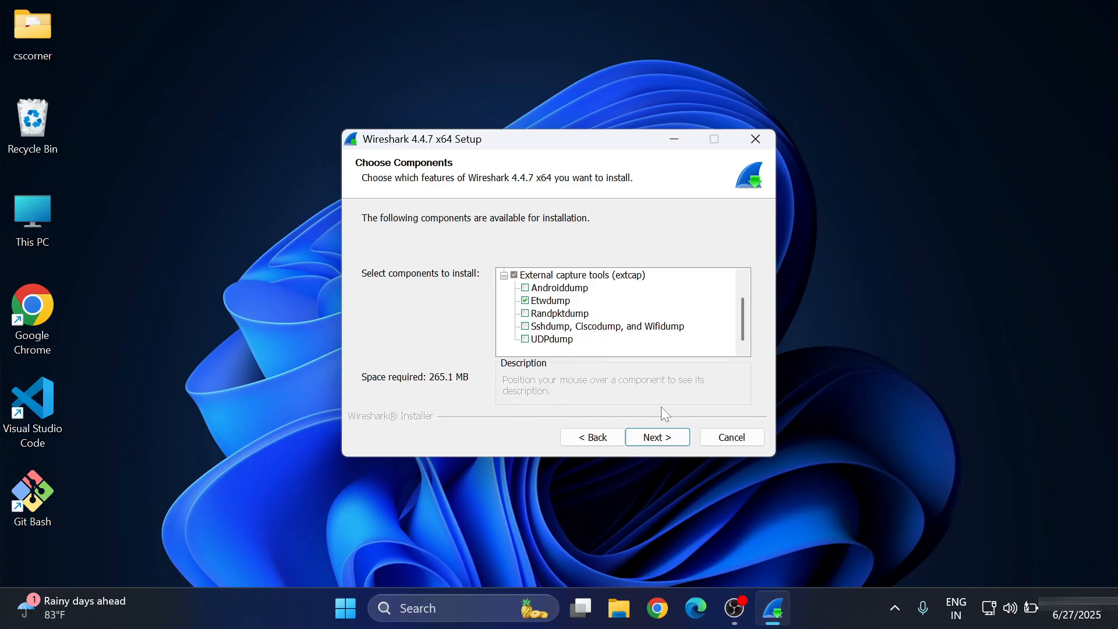
mouse_move(549, 301)
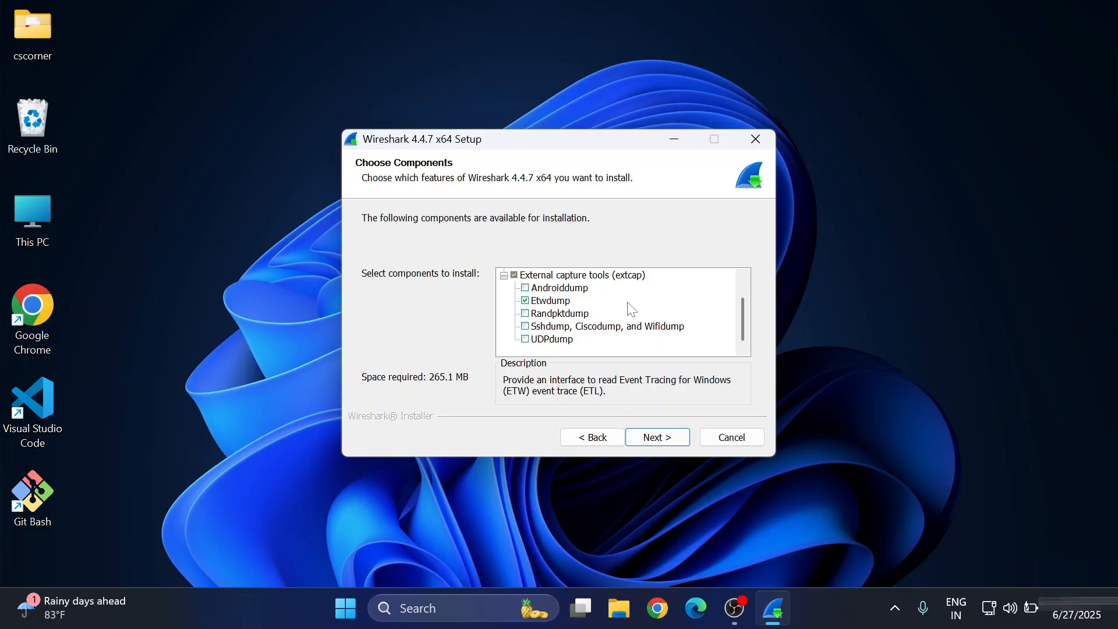
Add a desktop shortcut, keep C:\Program Files\Wireshark, and keep Npcap 1.79 selected.
left_click(656, 437)
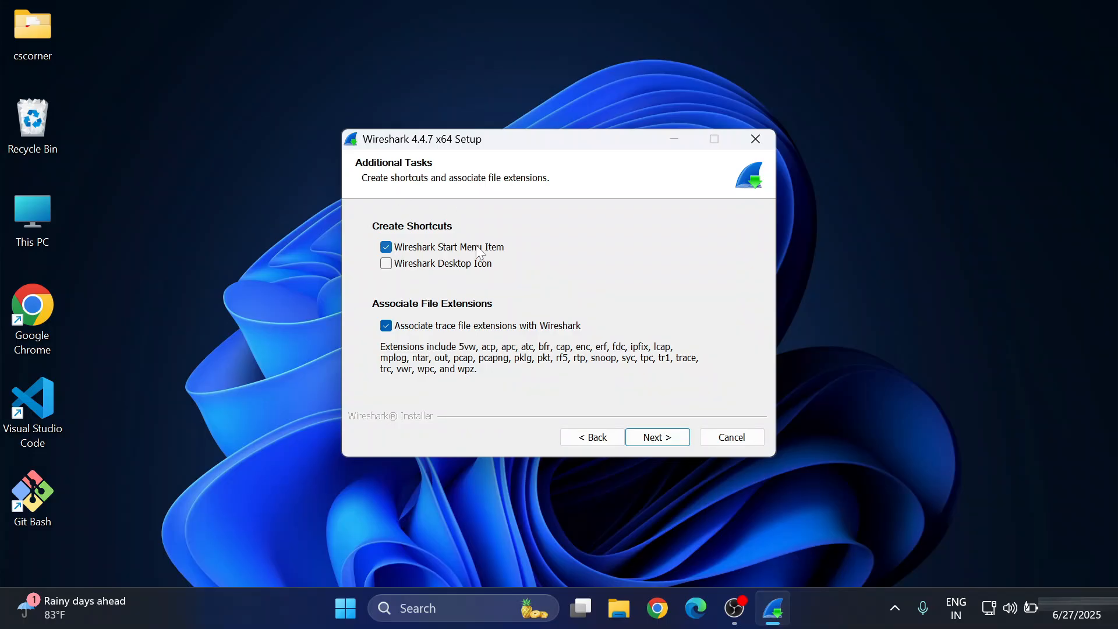
left_click(385, 263)
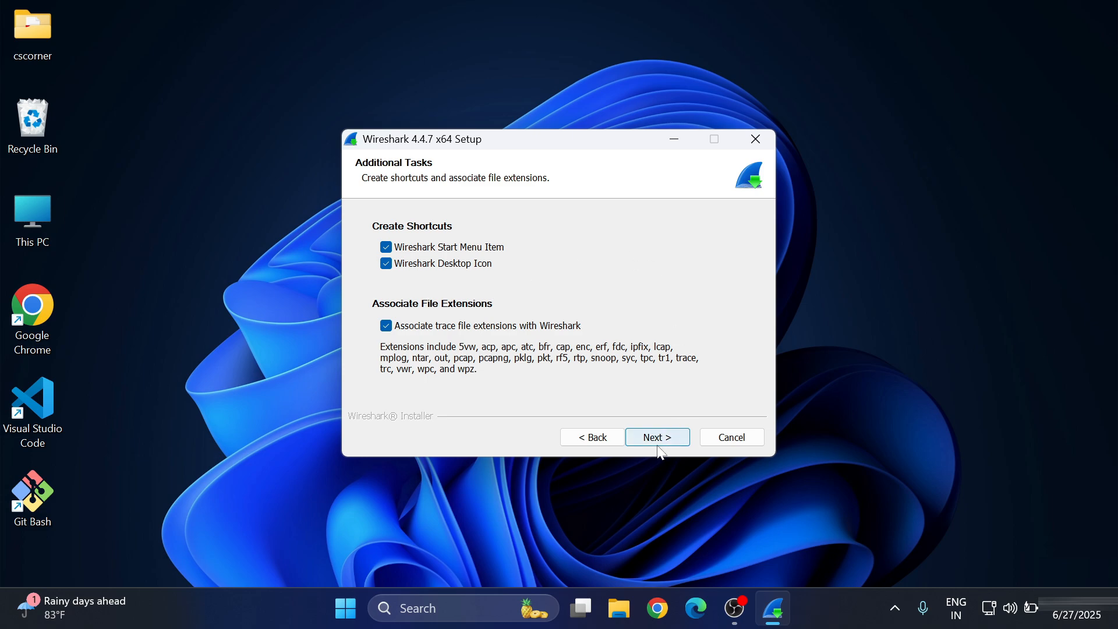
left_click(657, 436)
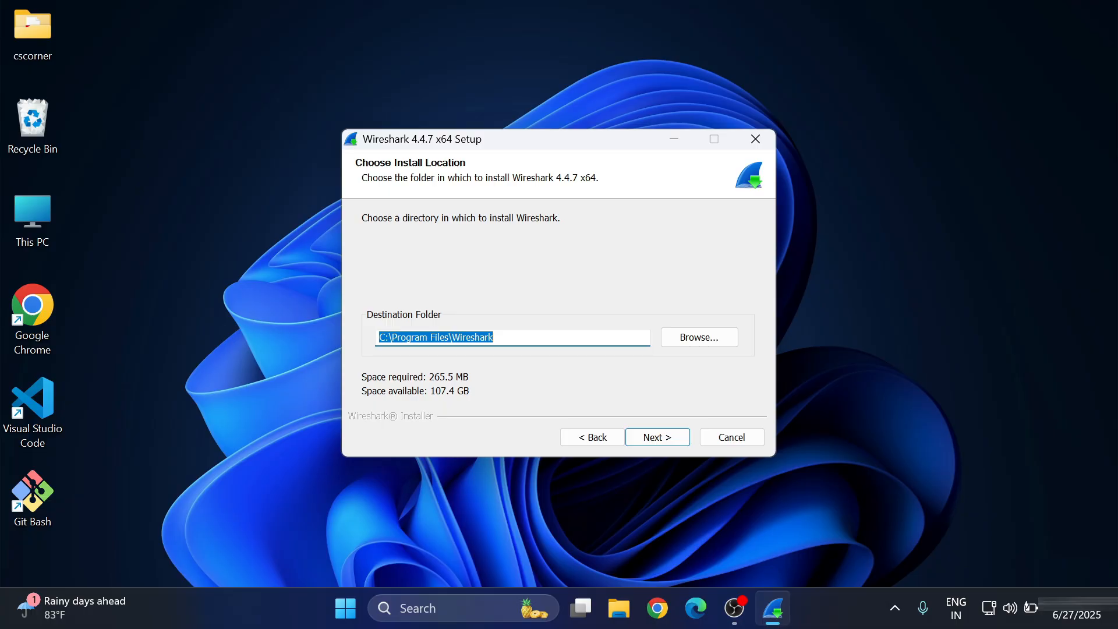
mouse_move(683, 400)
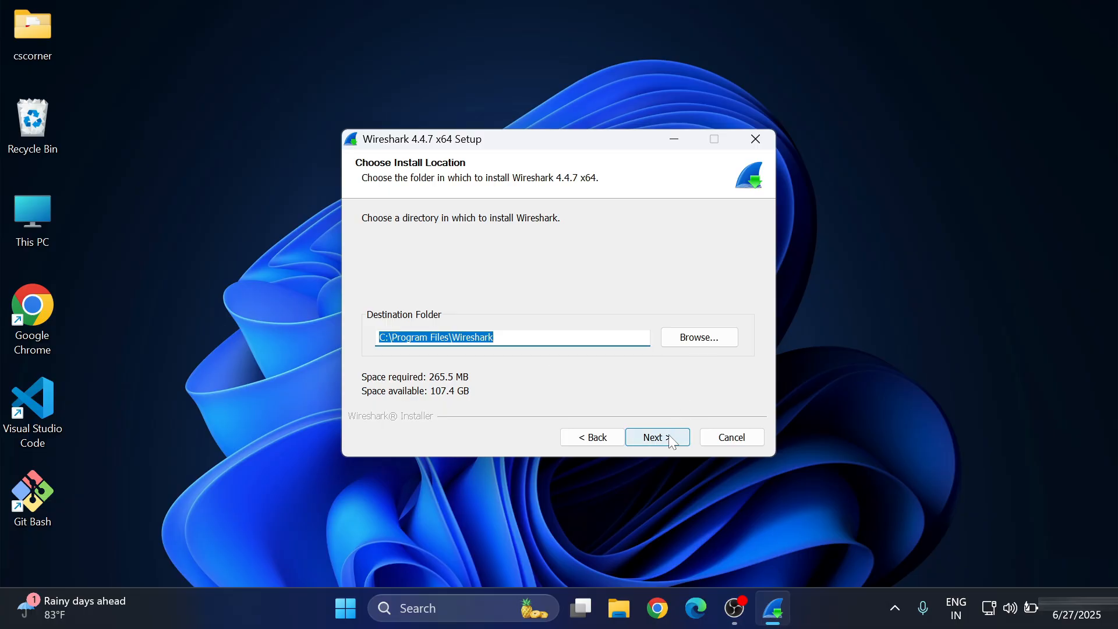
left_click(657, 436)
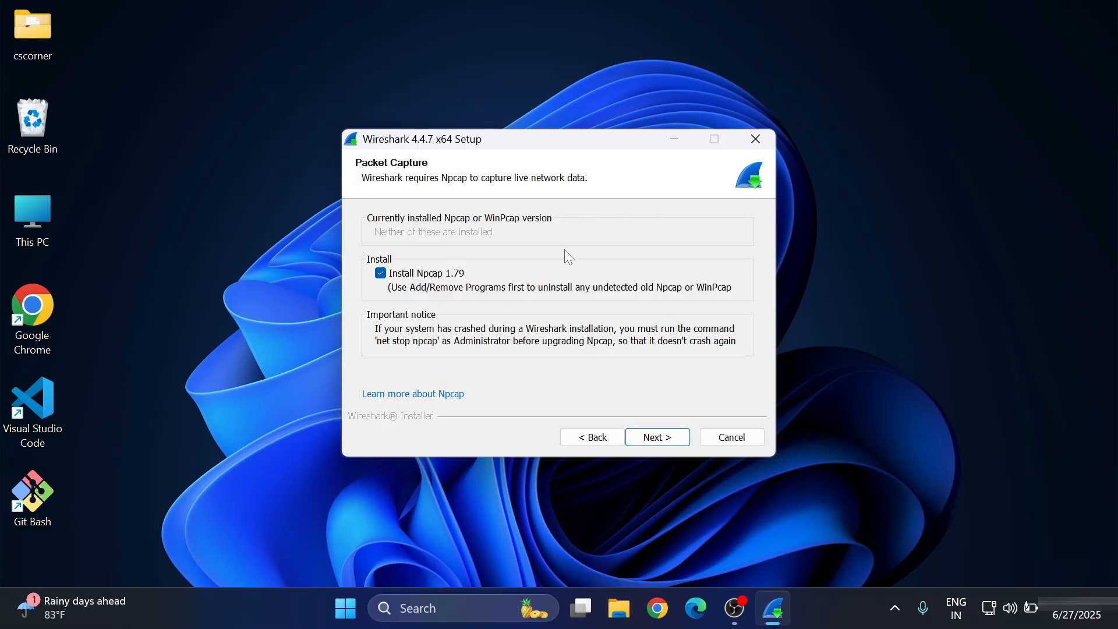
mouse_move(479, 191)
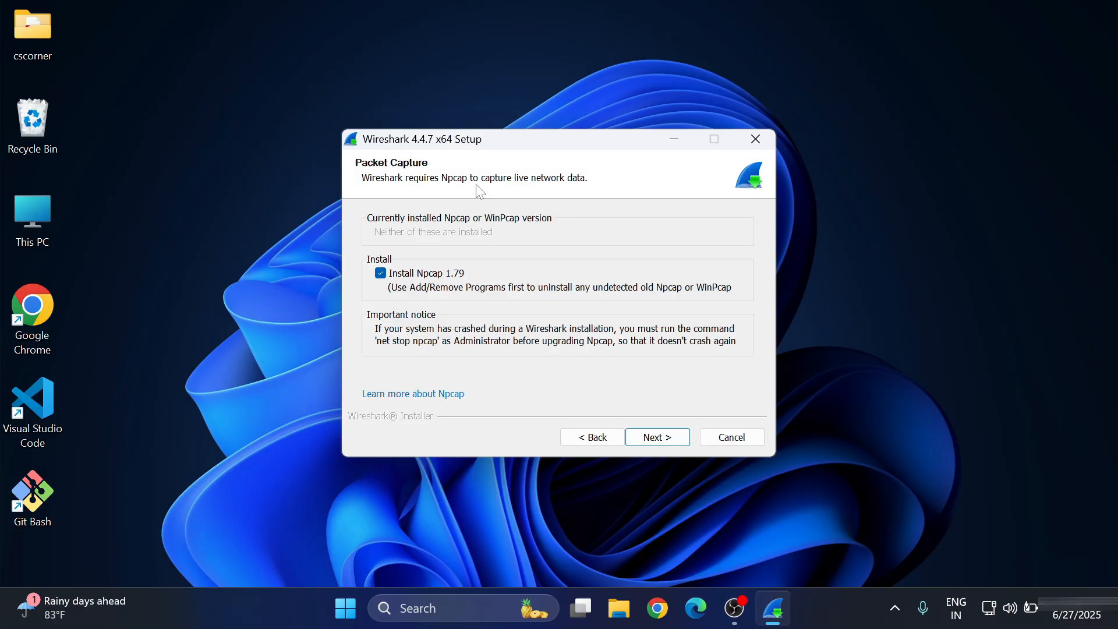
mouse_move(597, 198)
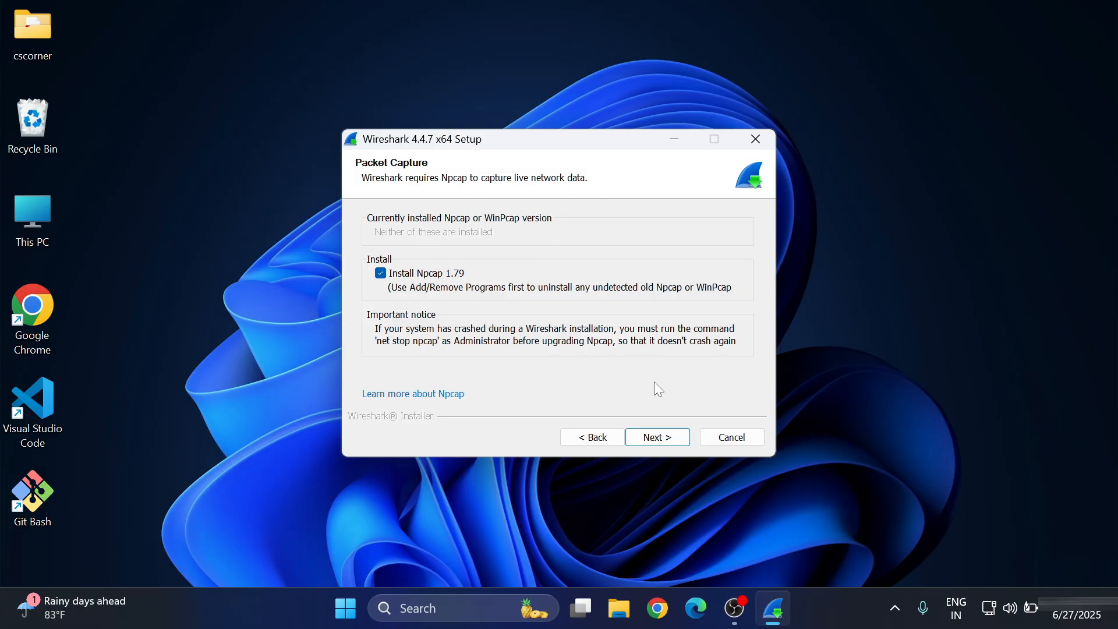
left_click(657, 437)
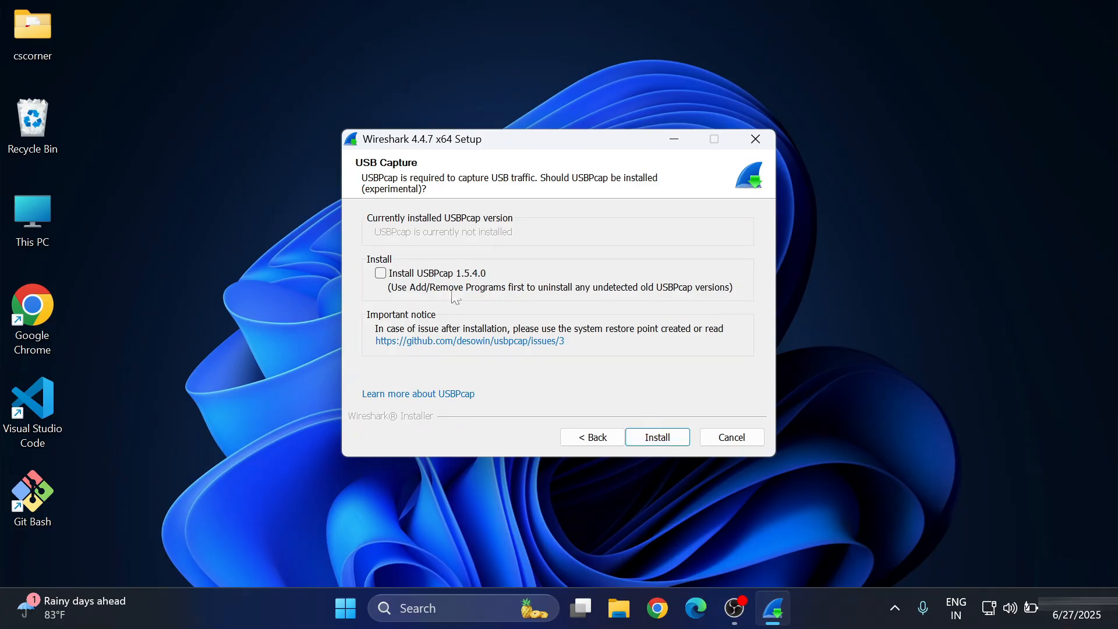
mouse_move(413, 221)
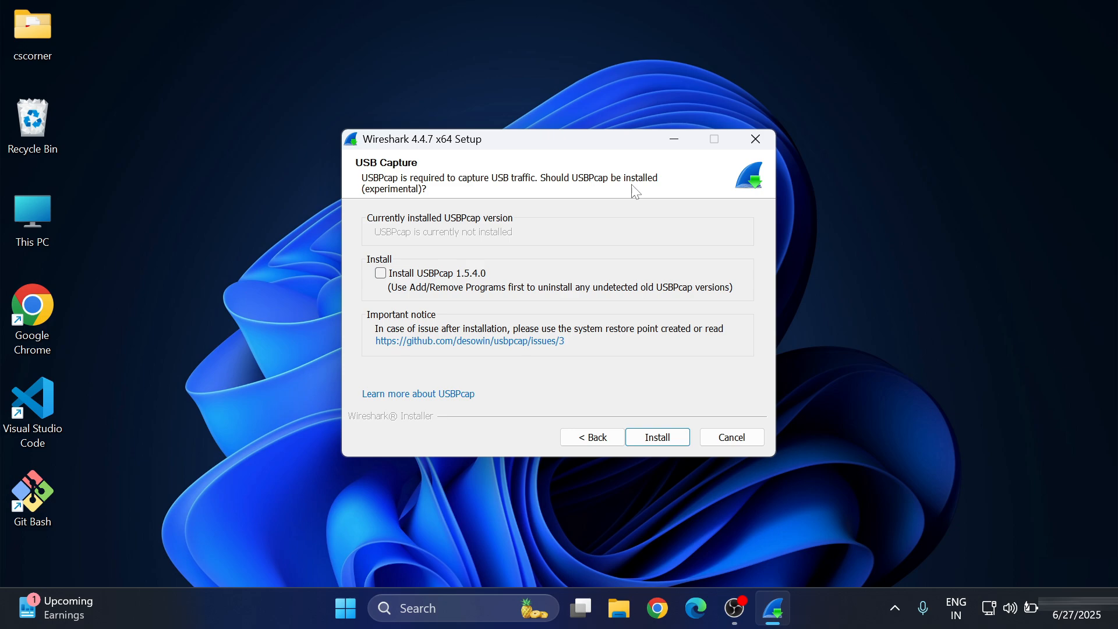
mouse_move(490, 296)
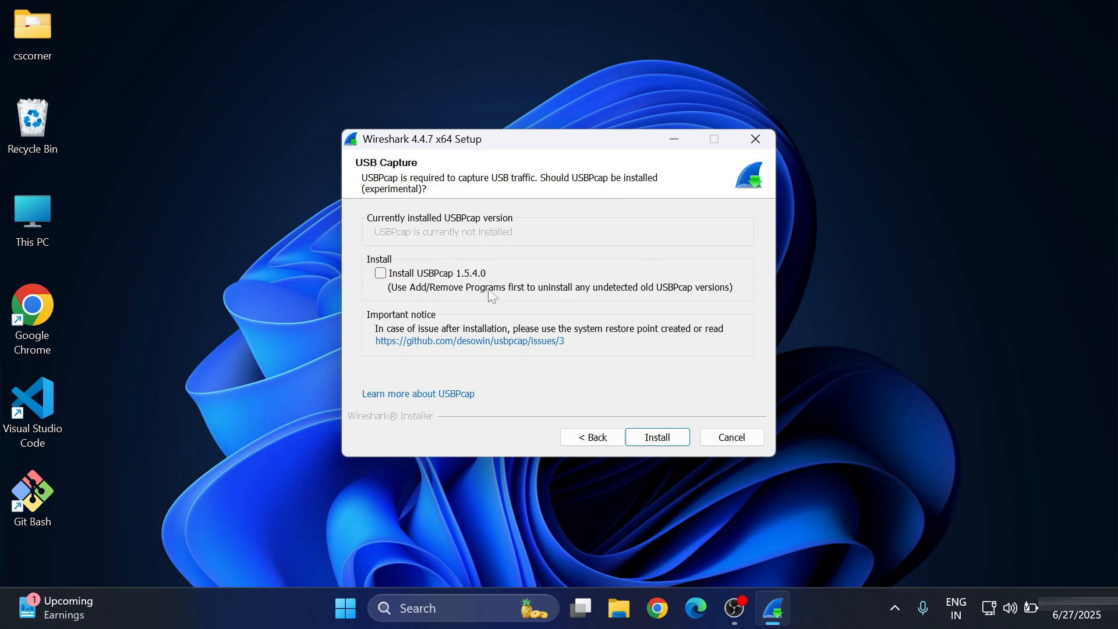
Install Npcap 1.79 with default options, no USBPcap, and close its installer.
left_click(656, 438)
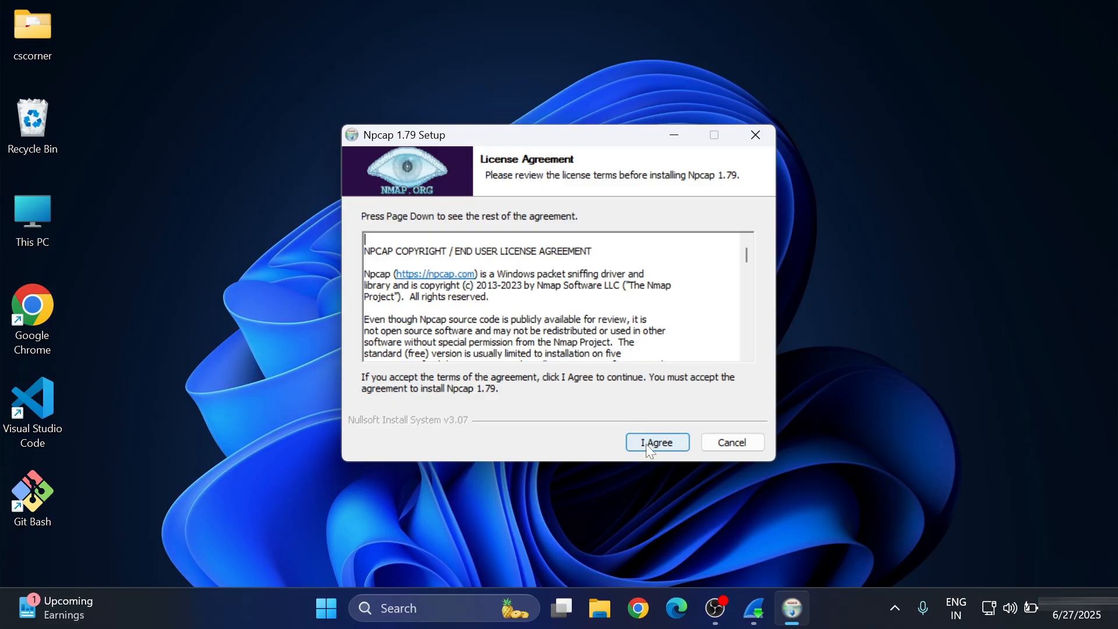
left_click(656, 442)
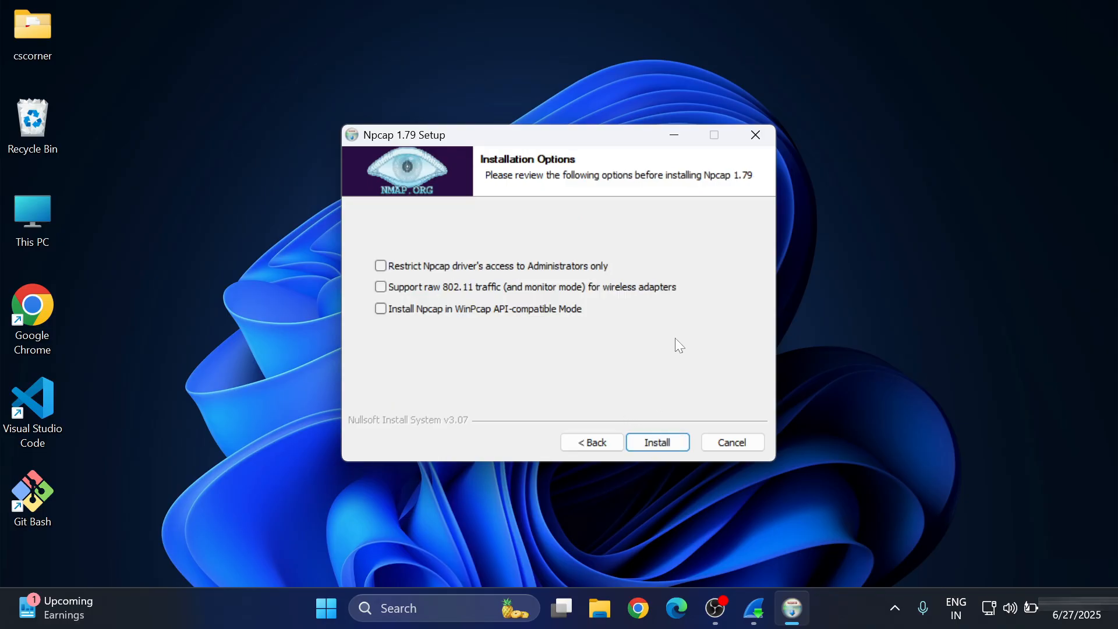
mouse_move(663, 314)
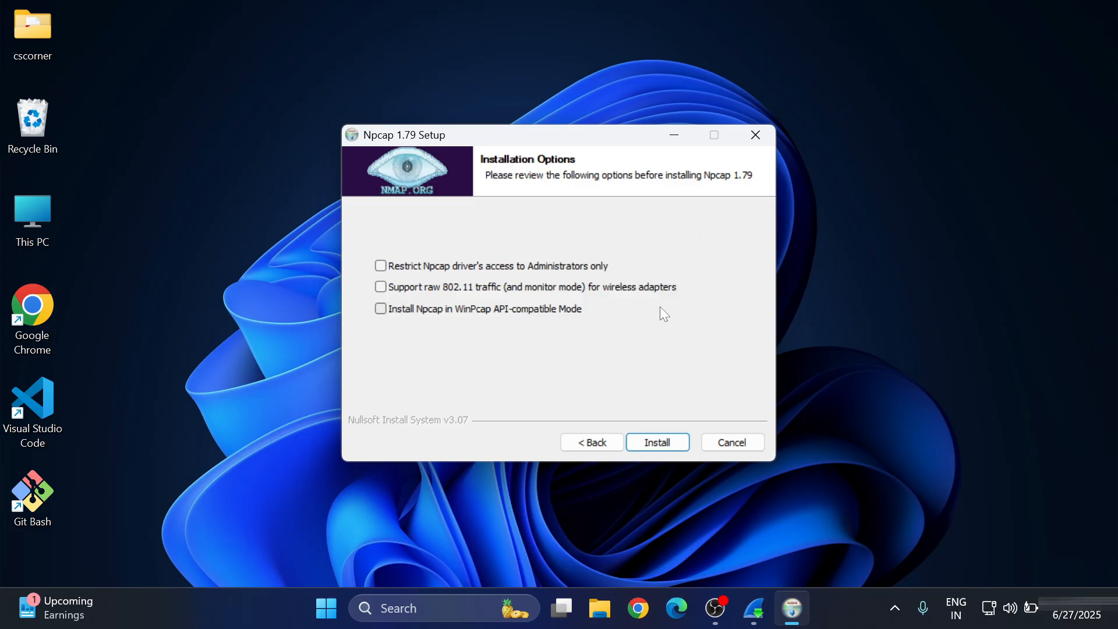
mouse_move(661, 317)
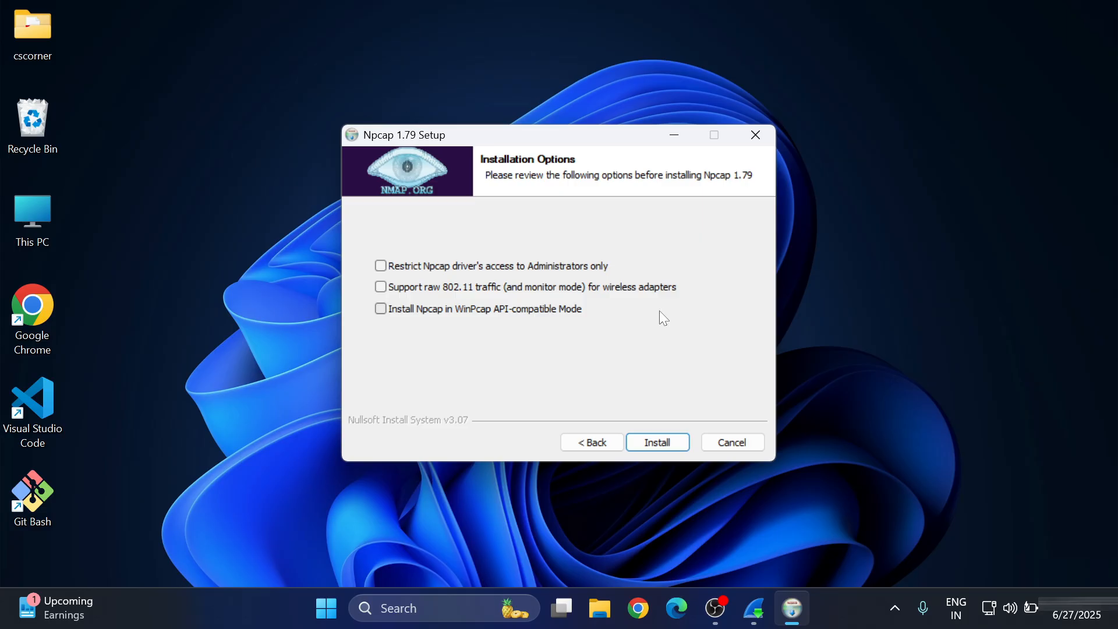
mouse_move(649, 471)
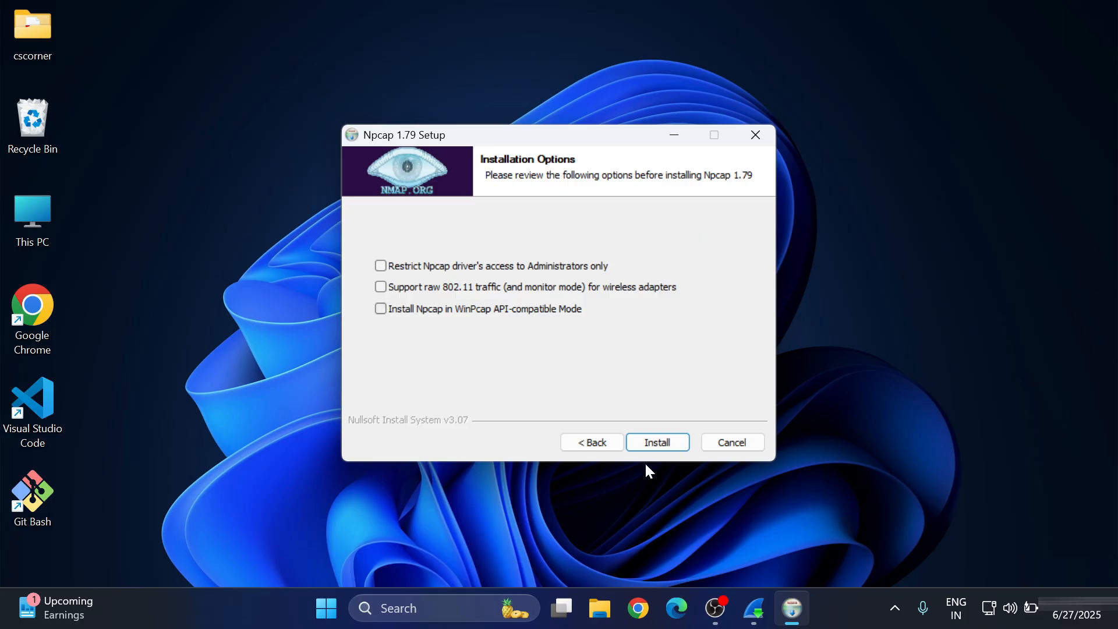
left_click(656, 443)
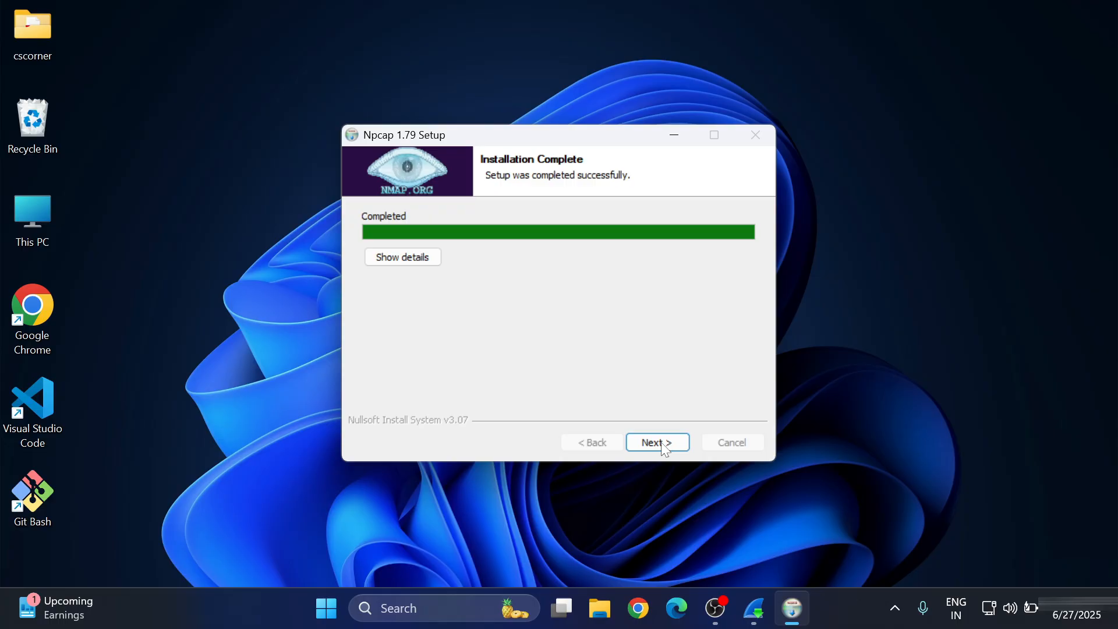
left_click(657, 442)
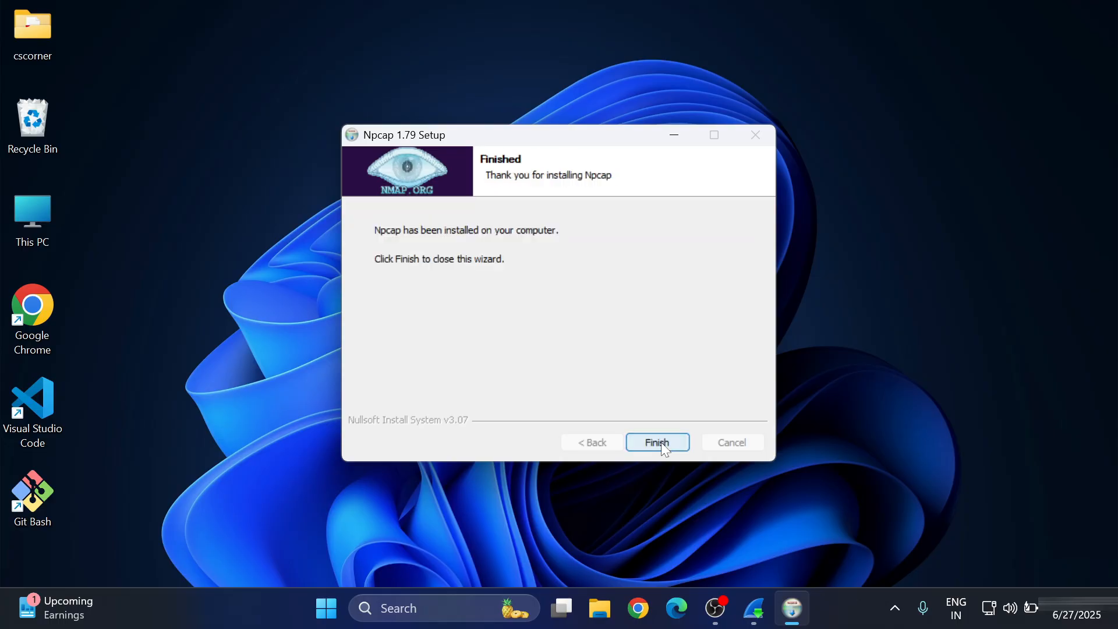
left_click(657, 442)
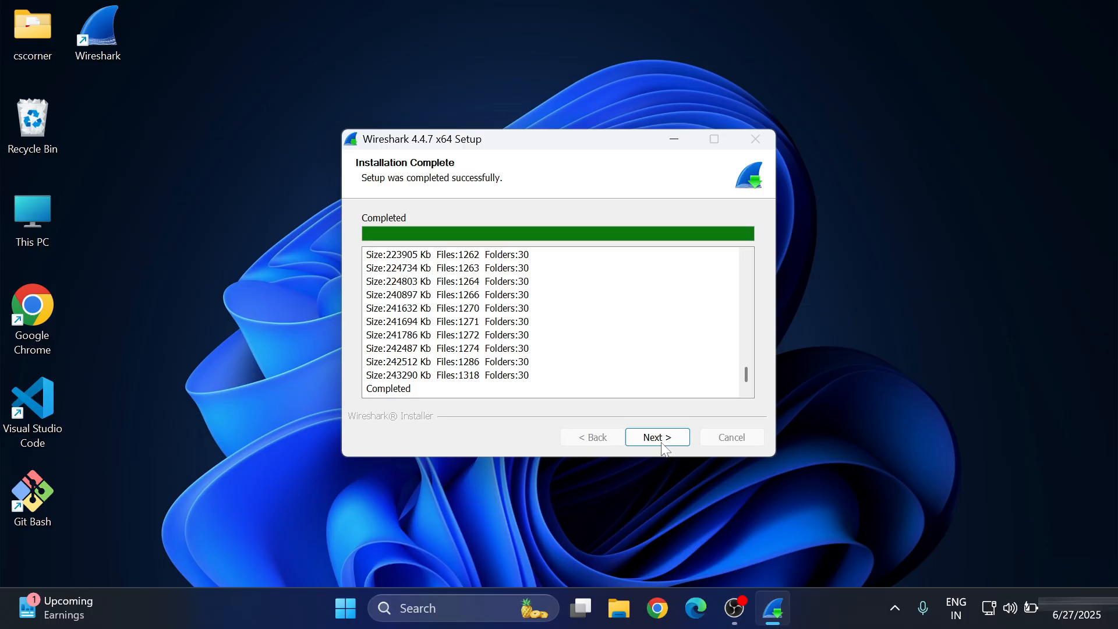
Finish the Wireshark 4.4.7 setup with the release notes left unopened.
left_click(656, 437)
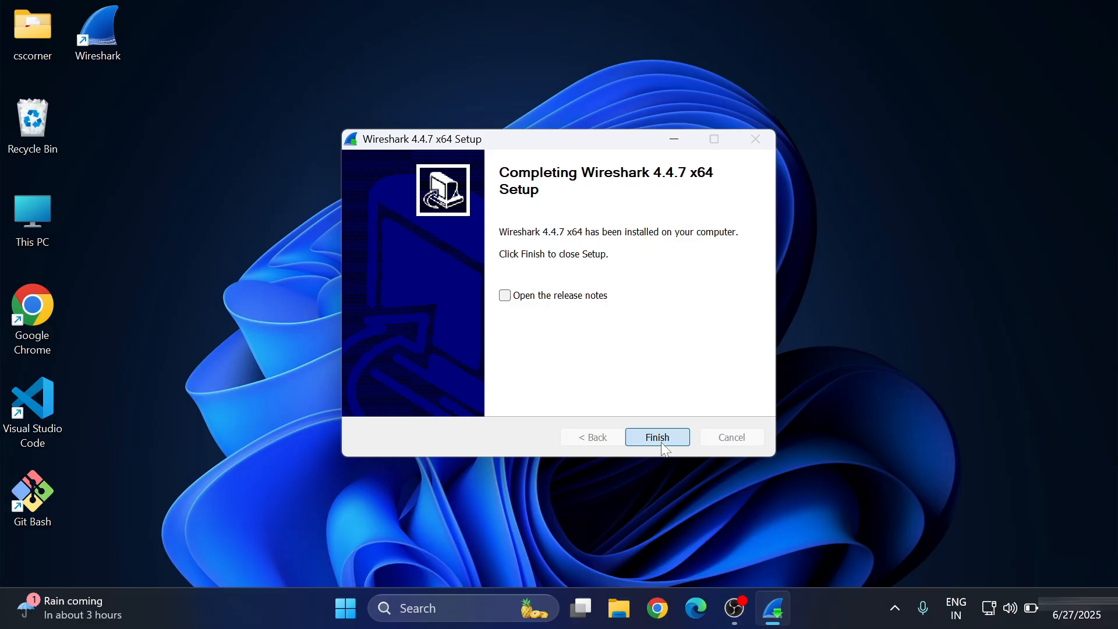
left_click(656, 437)
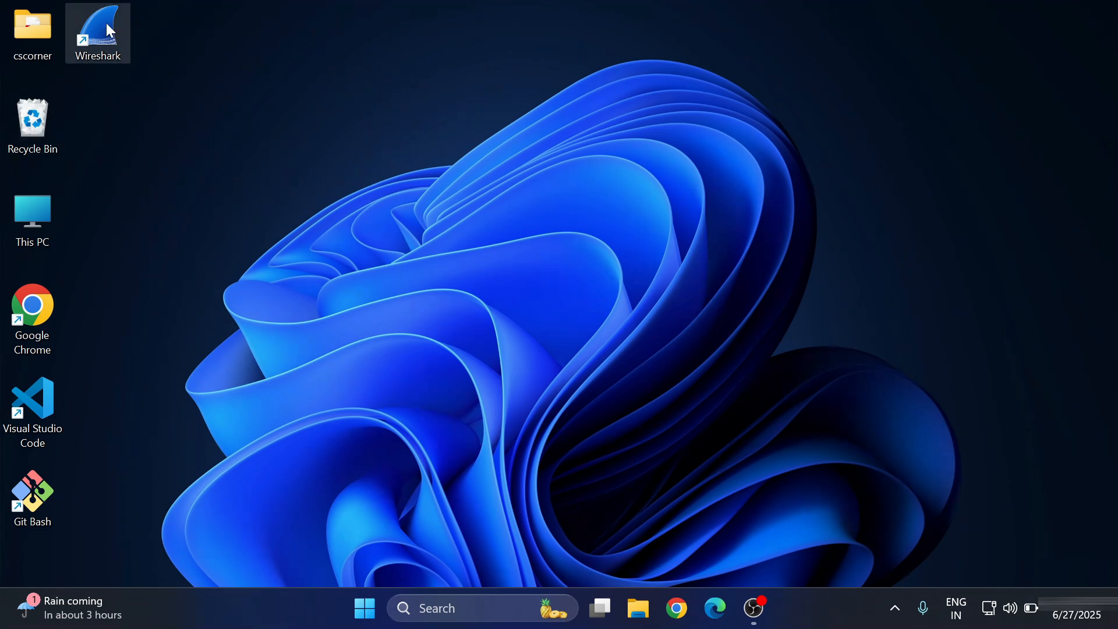
Launch Wireshark 4.4.7 from its new desktop shortcut.
double_click(98, 32)
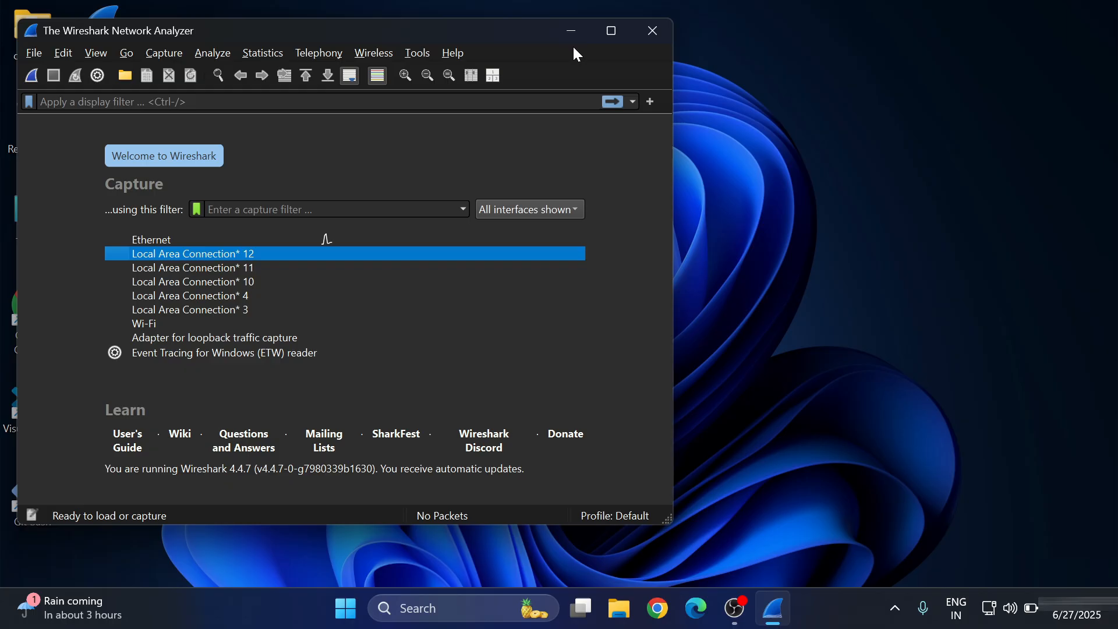
mouse_move(630, 31)
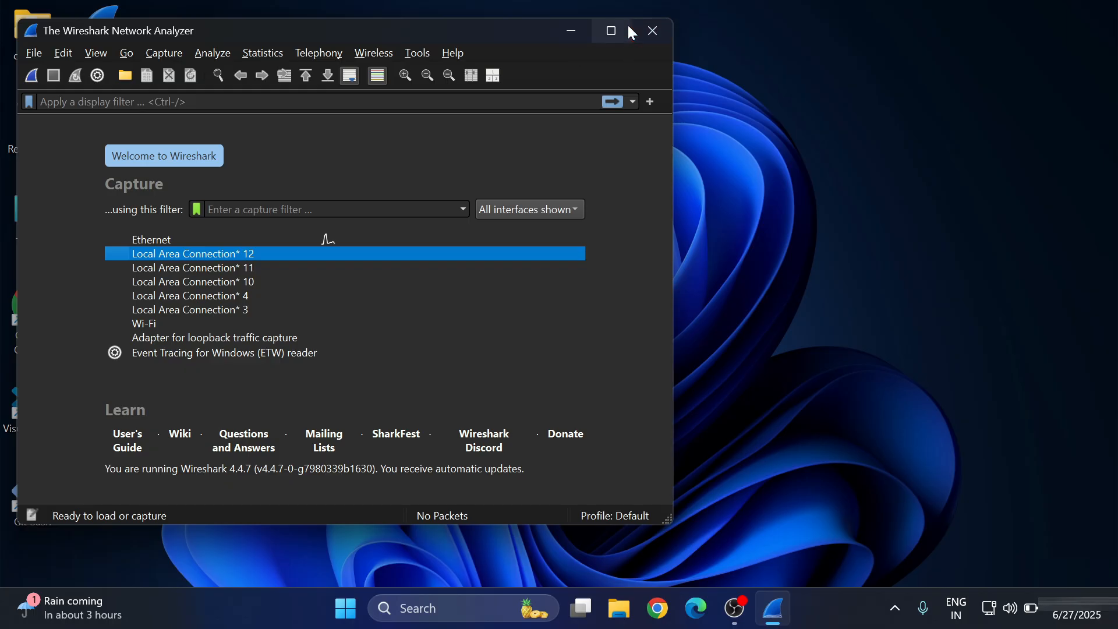